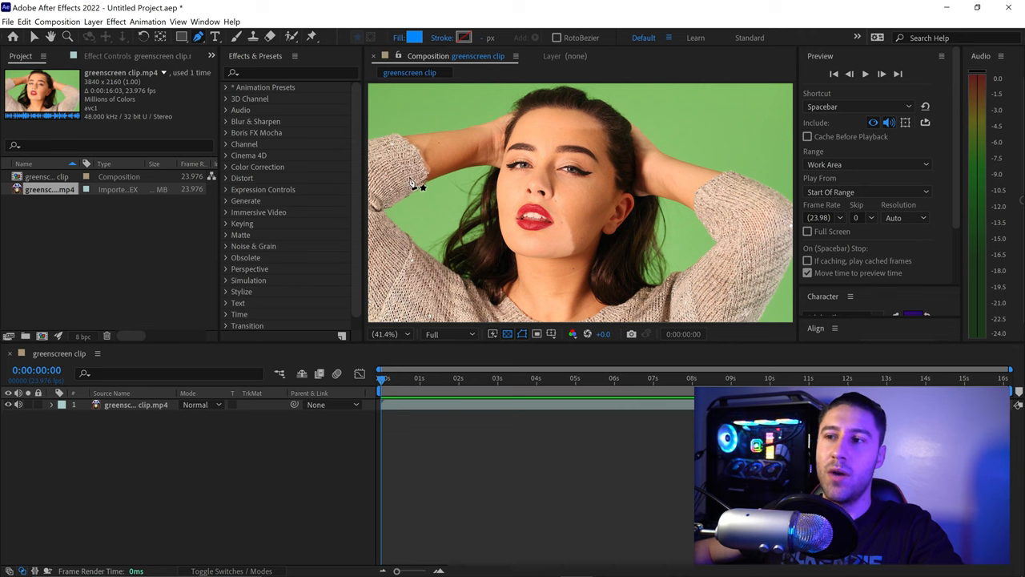
{"action": "mouse_move", "coordinate": [416, 200]}
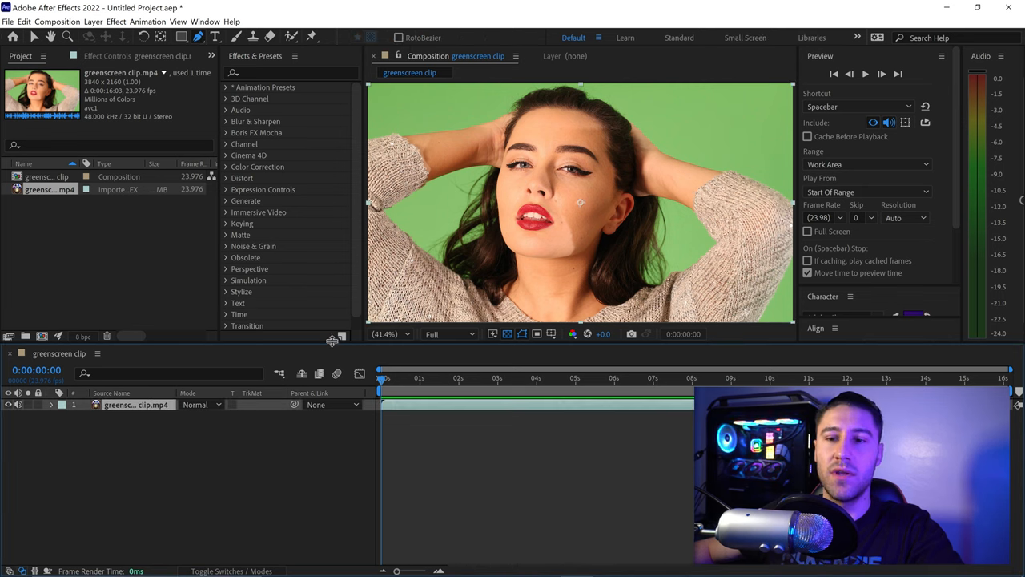
{"action": "mouse_move", "coordinate": [486, 200]}
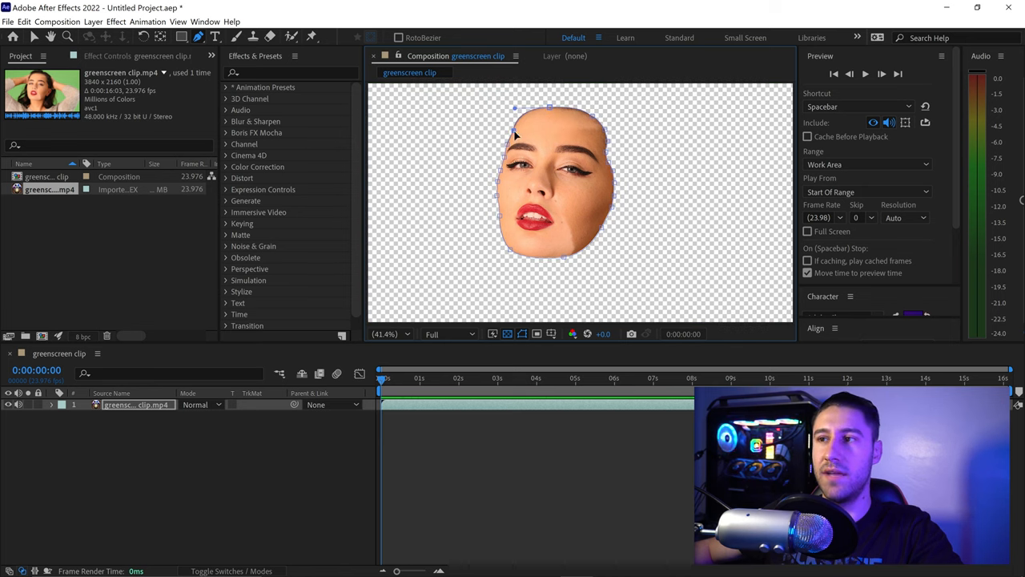
{"action": "mouse_move", "coordinate": [676, 152]}
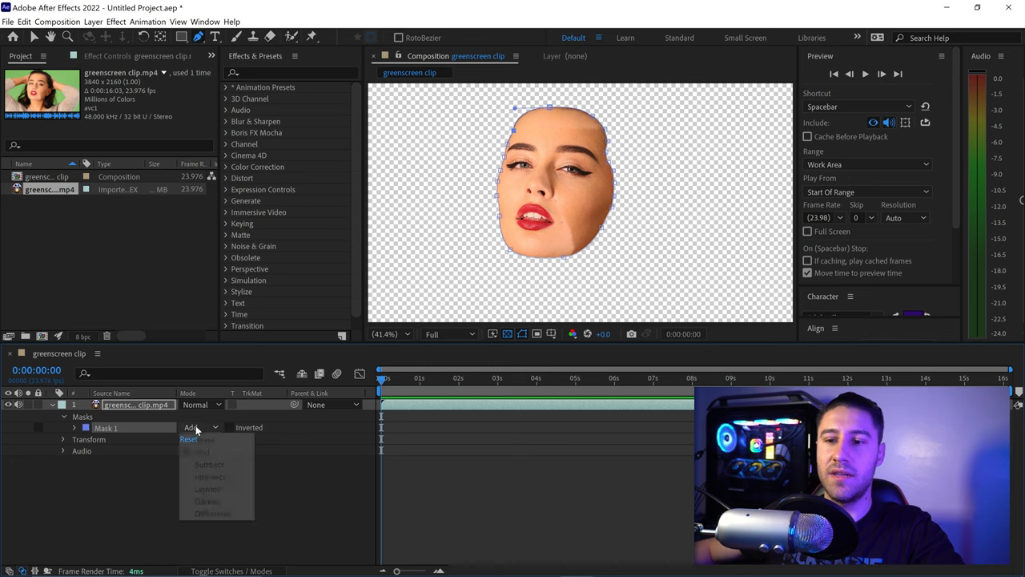
Set Mask 1's mode to None so the full greenscreen frame shows again
{"action": "left_click", "coordinate": [205, 439]}
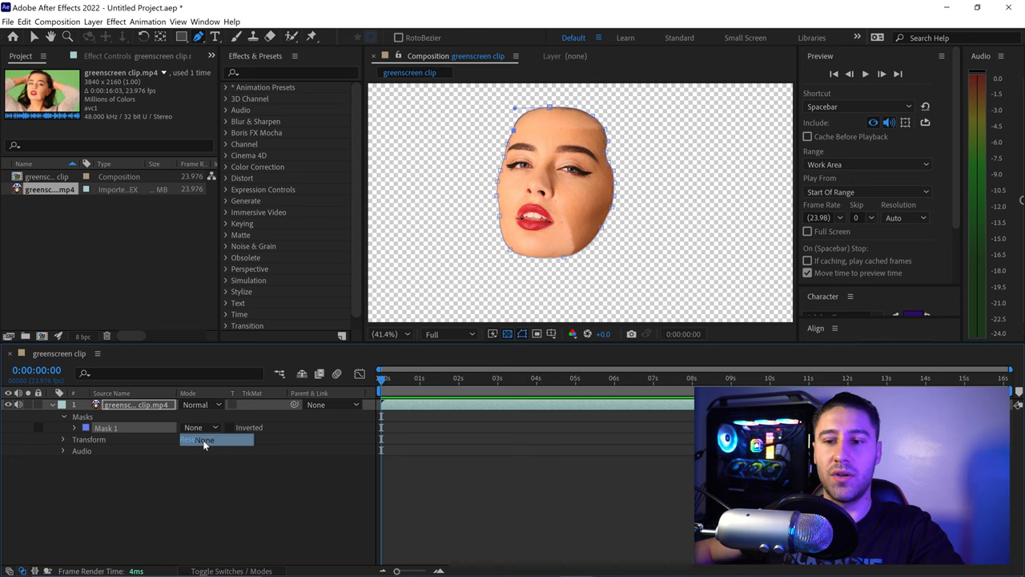
{"action": "left_click", "coordinate": [205, 439]}
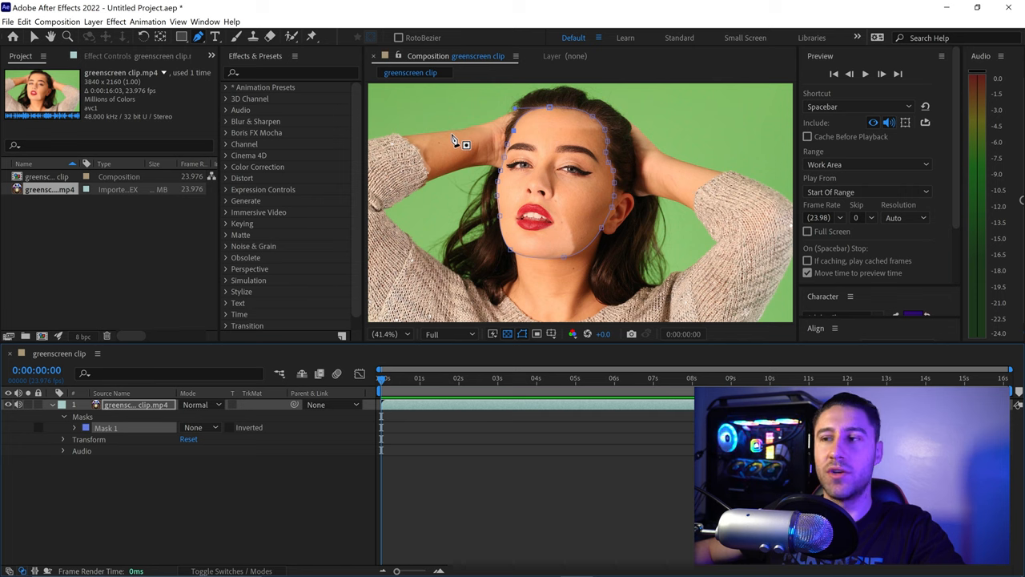
{"action": "mouse_move", "coordinate": [463, 144]}
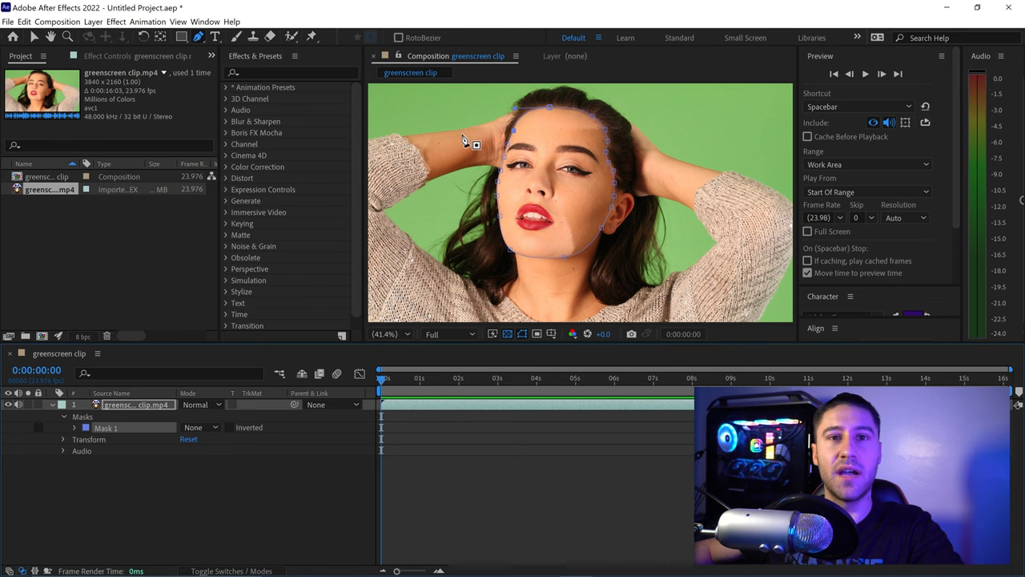
{"action": "mouse_move", "coordinate": [475, 160]}
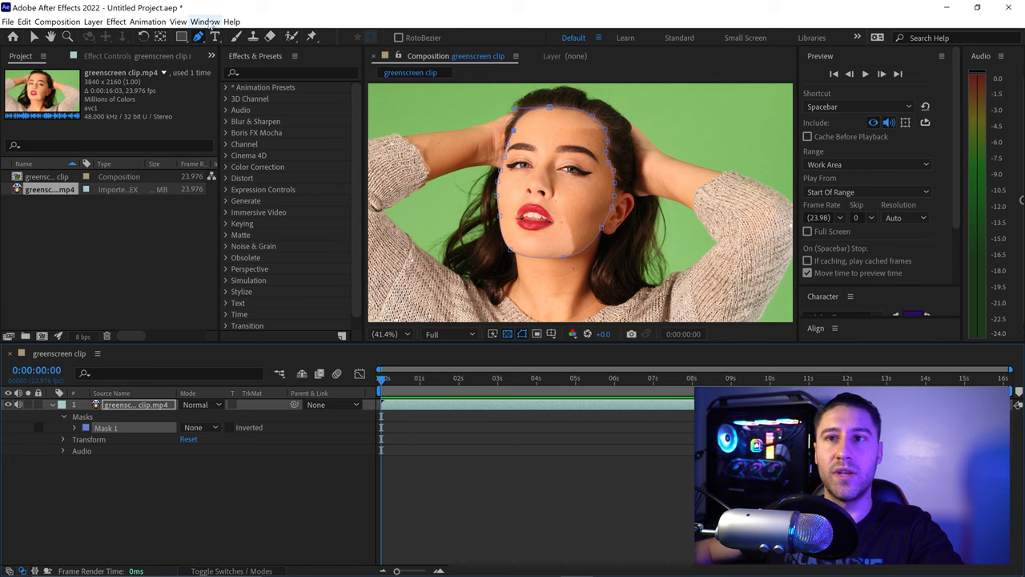
Show the Tracker panel from the Window menu, with Mask 1 as the tracked mask
{"action": "left_click", "coordinate": [195, 10]}
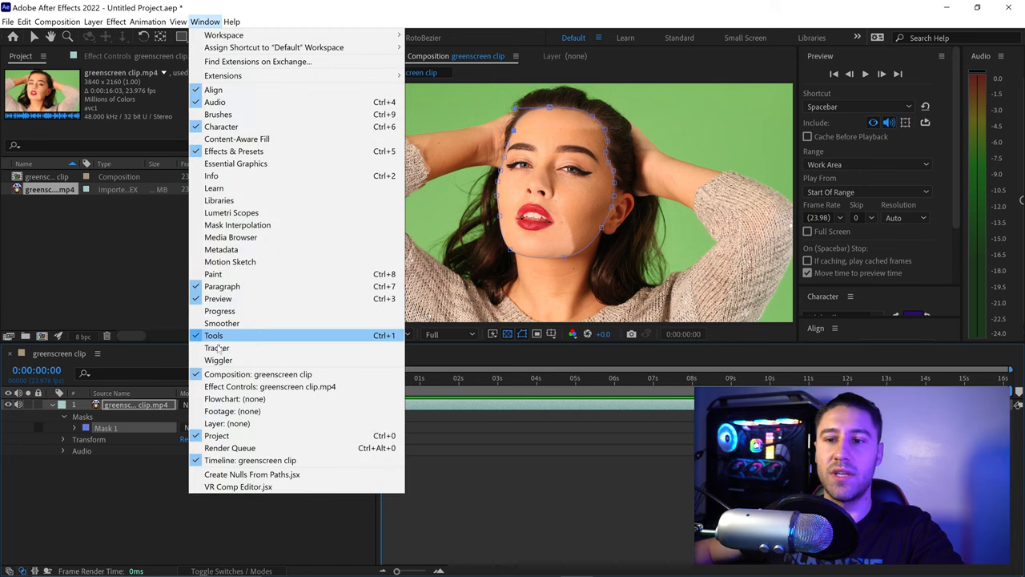
{"action": "left_click", "coordinate": [218, 348]}
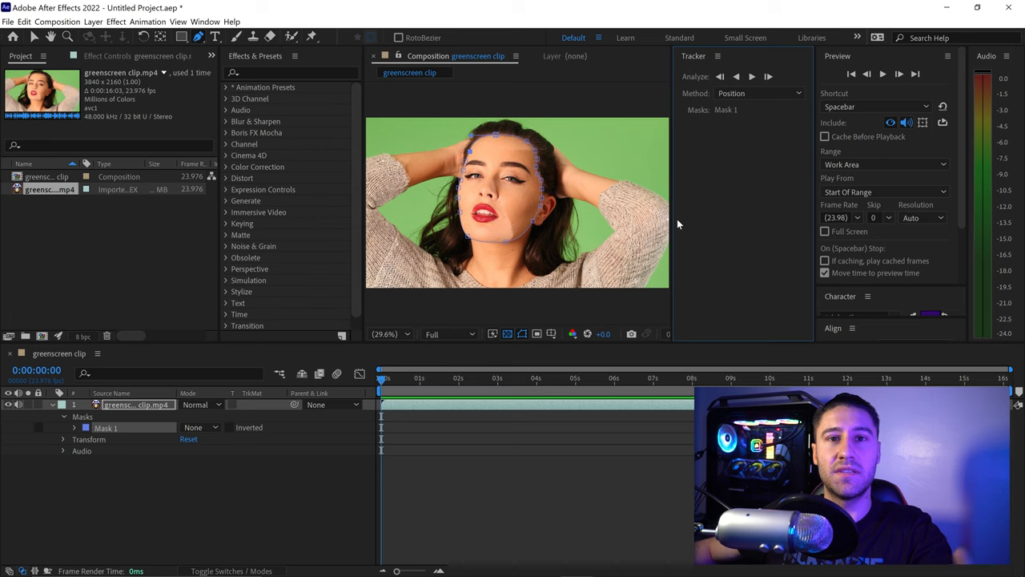
{"action": "mouse_move", "coordinate": [478, 275]}
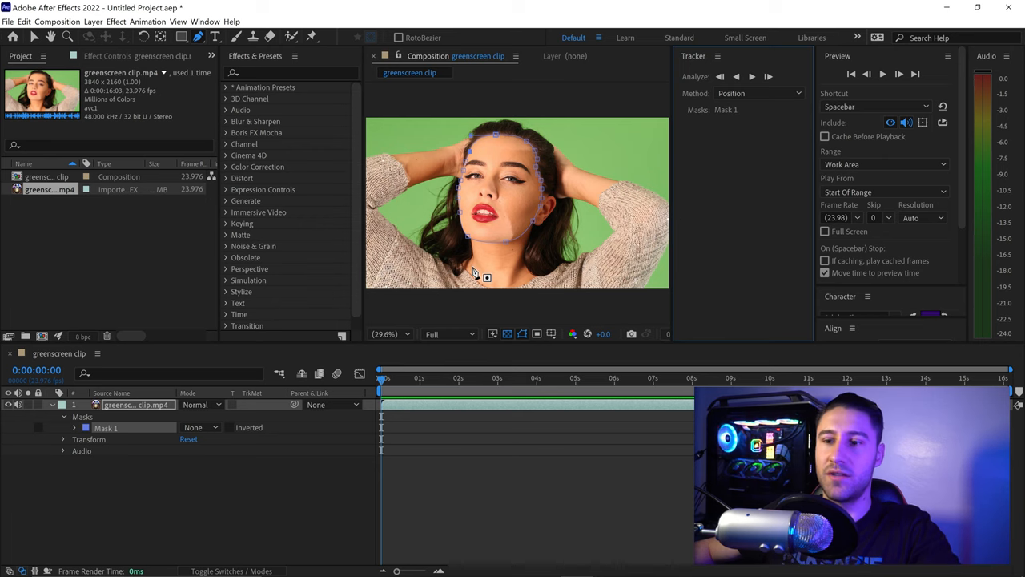
{"action": "mouse_move", "coordinate": [321, 201]}
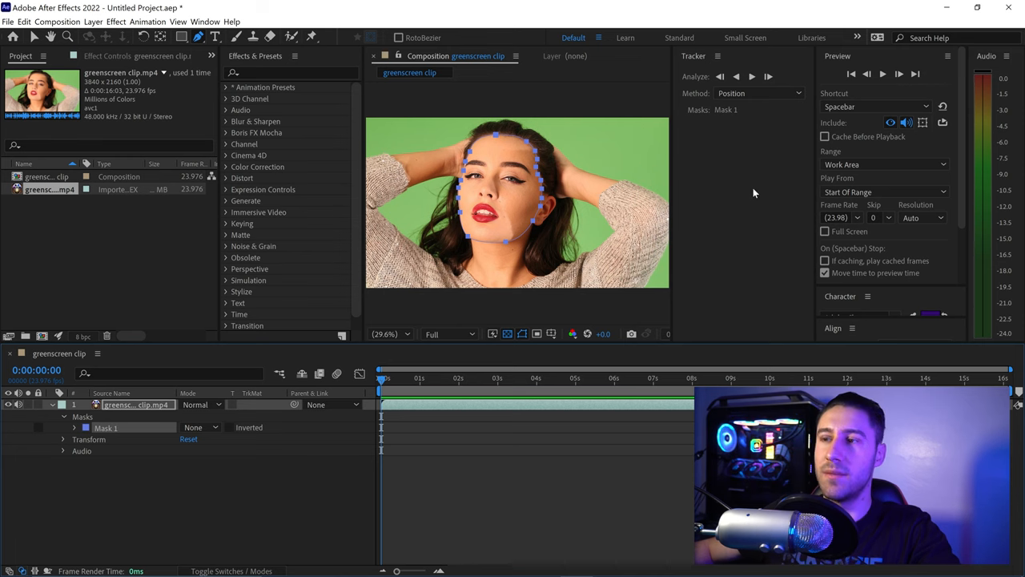
{"action": "mouse_move", "coordinate": [772, 106]}
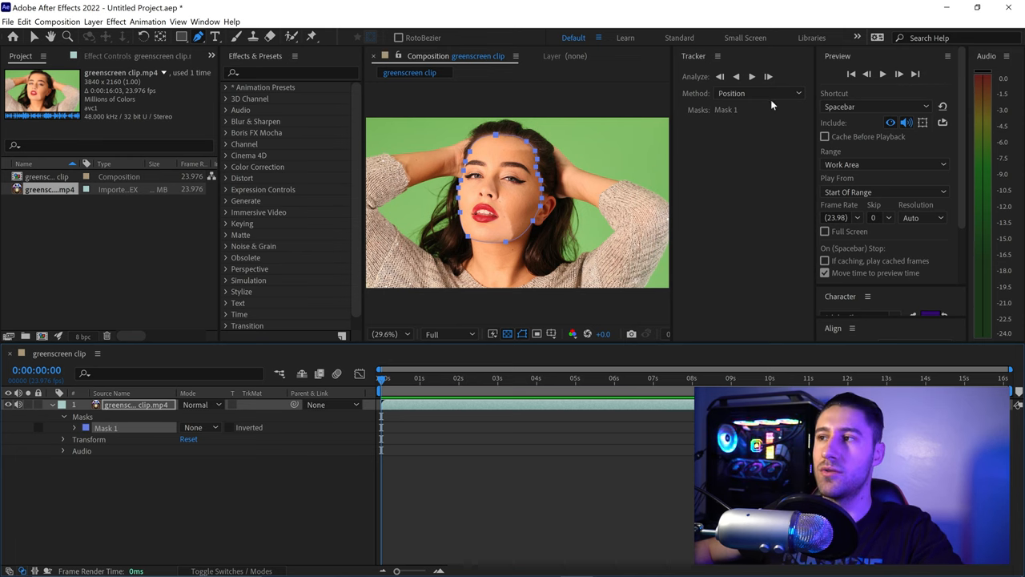
Choose Face Tracking (Outline Only) as the Method for Mask 1
{"action": "left_click", "coordinate": [759, 93]}
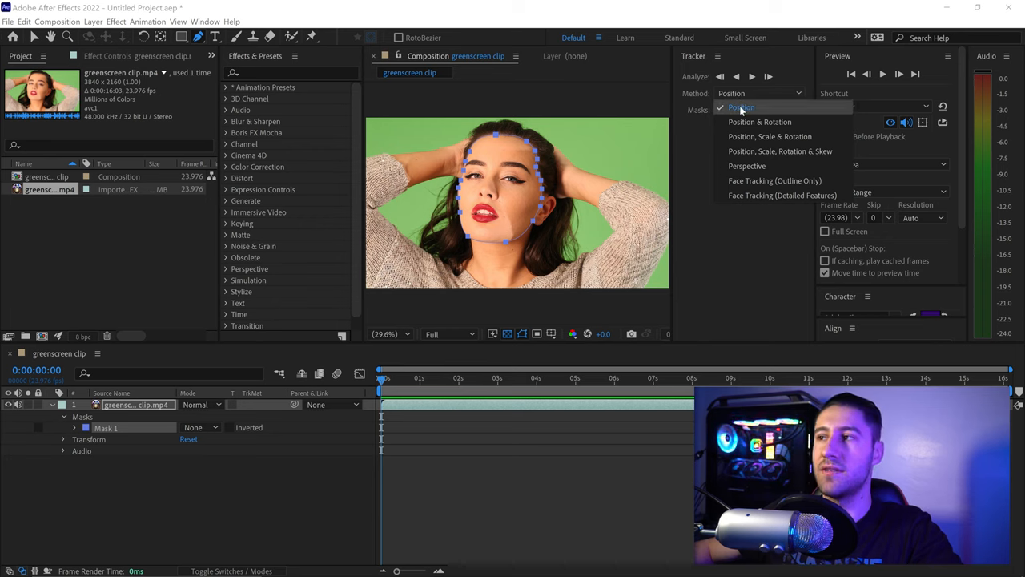
{"action": "mouse_move", "coordinate": [763, 157]}
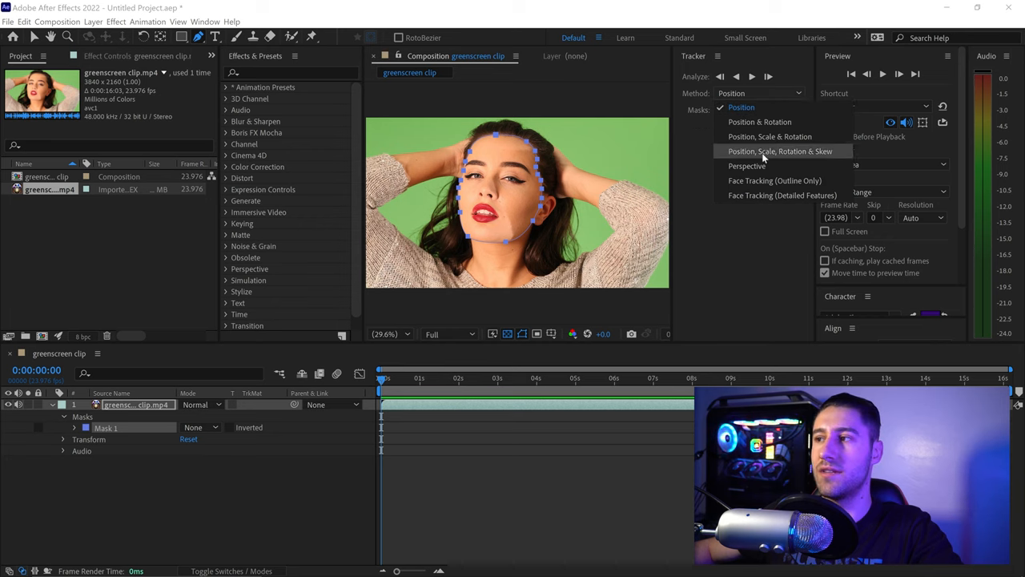
{"action": "mouse_move", "coordinate": [775, 179]}
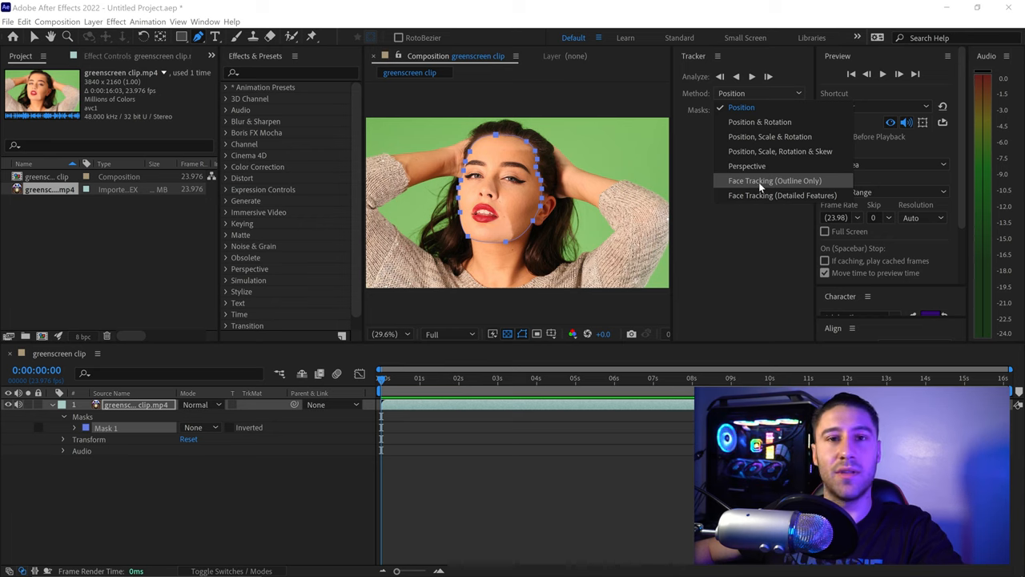
{"action": "left_click", "coordinate": [780, 179]}
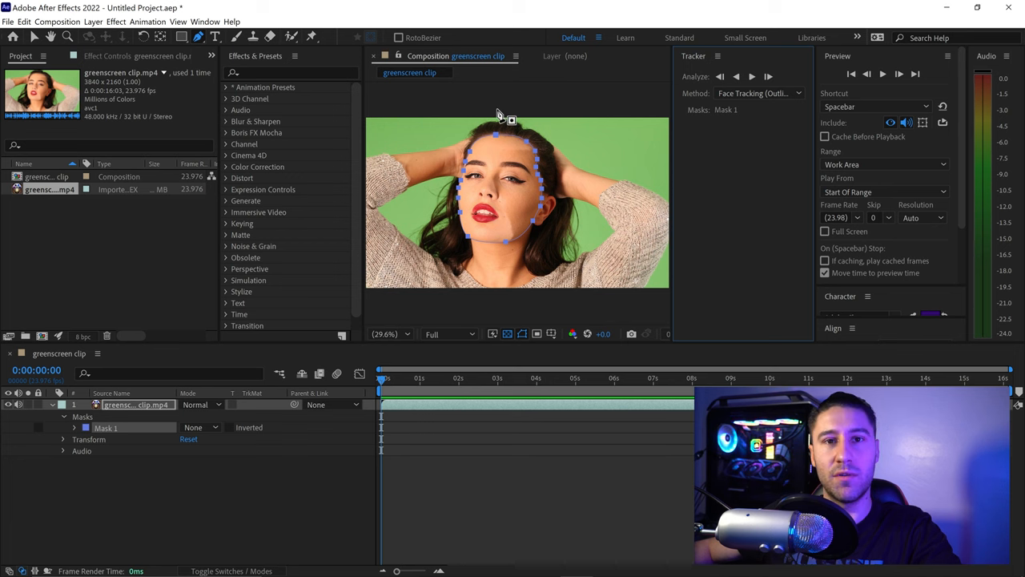
{"action": "mouse_move", "coordinate": [381, 378]}
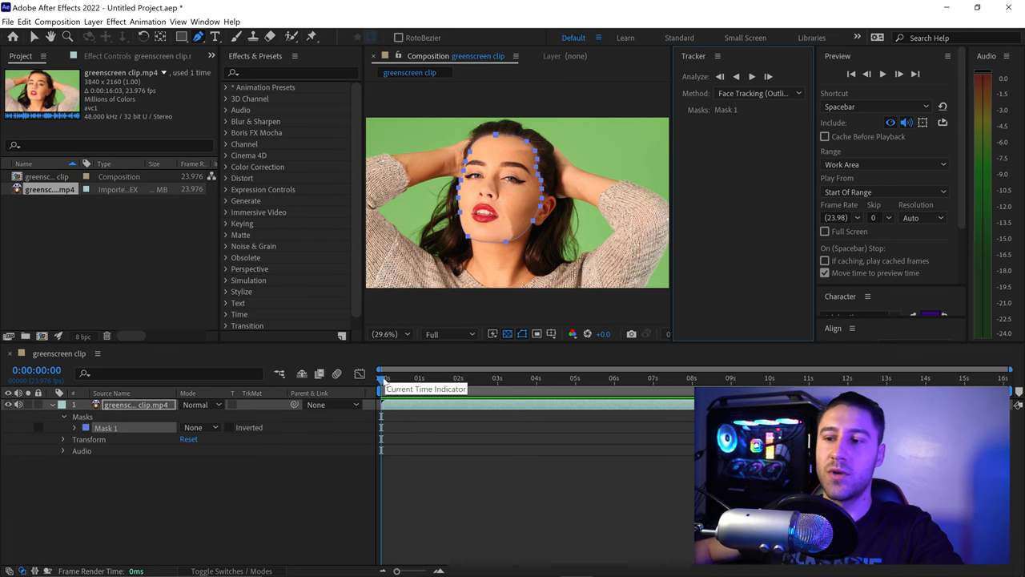
{"action": "mouse_move", "coordinate": [487, 272]}
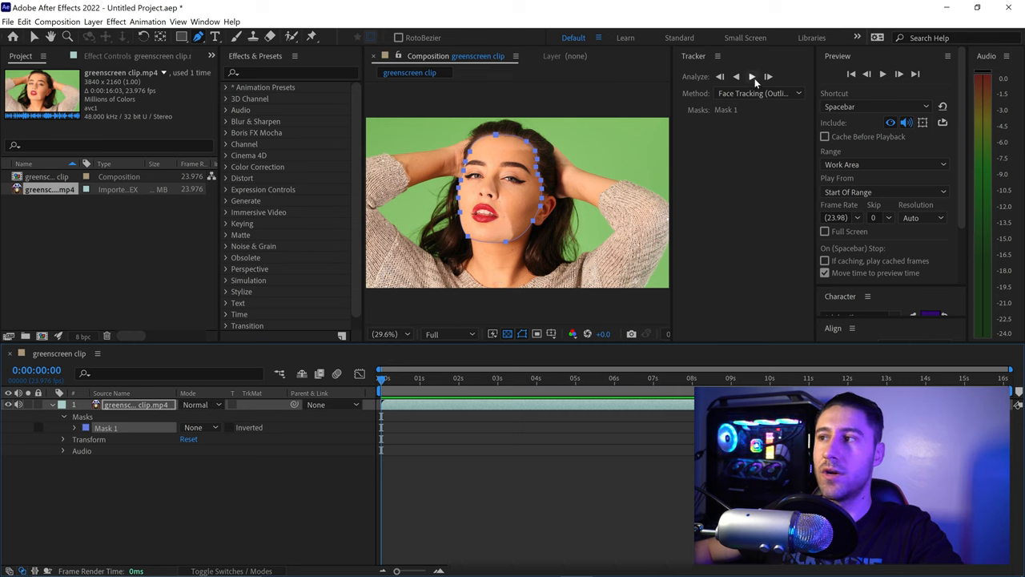
{"action": "mouse_move", "coordinate": [756, 77]}
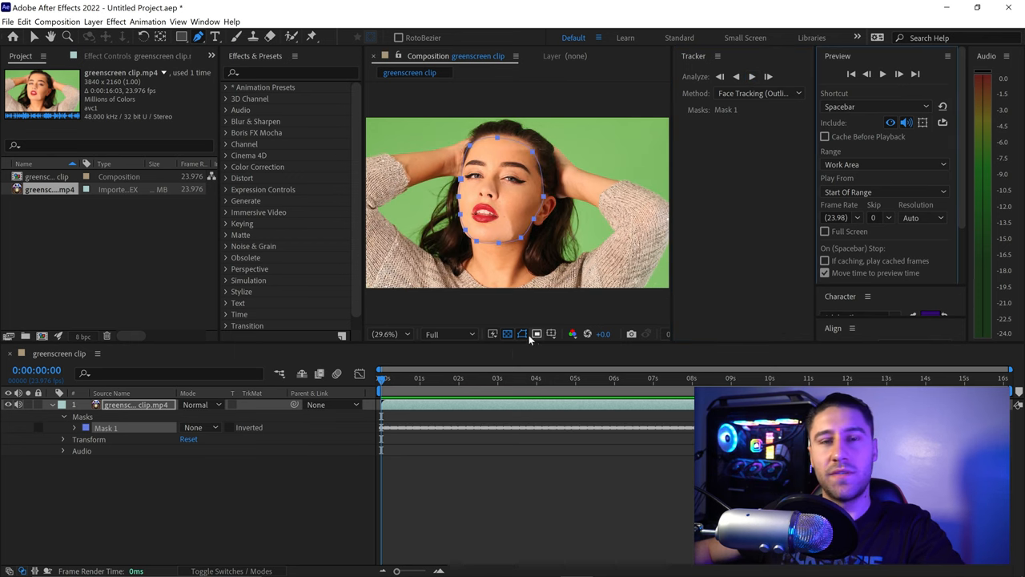
{"action": "mouse_move", "coordinate": [381, 378]}
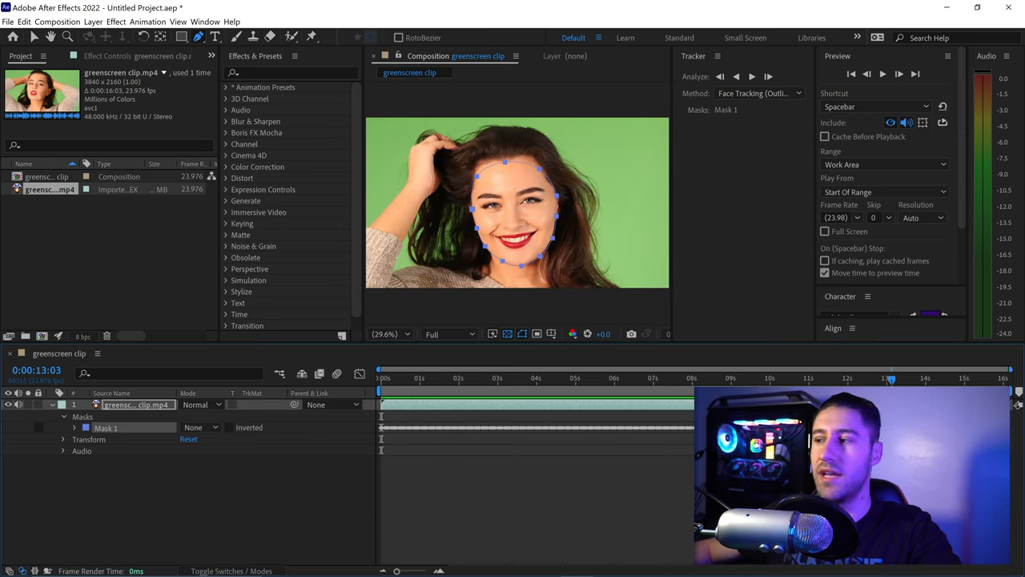
{"action": "mouse_move", "coordinate": [703, 382]}
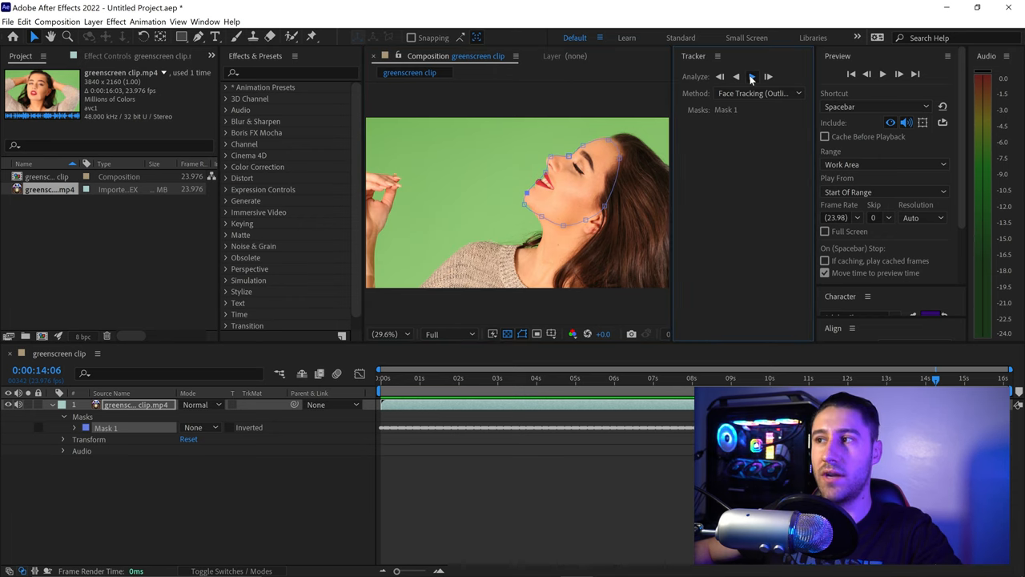
Track Mask 1 forward again from 0:00:14:06 where the head turns to profile
{"action": "left_click", "coordinate": [750, 75]}
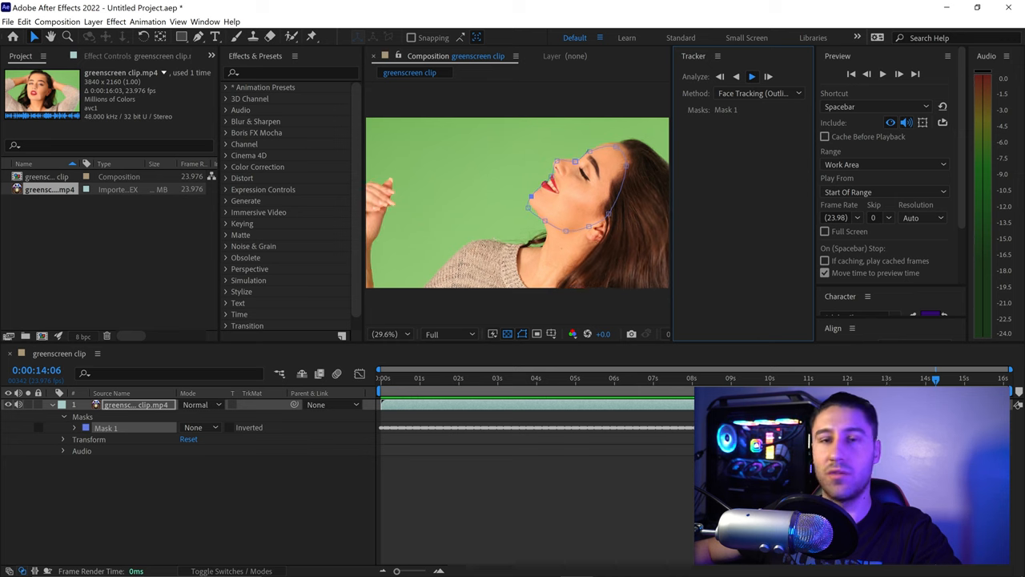